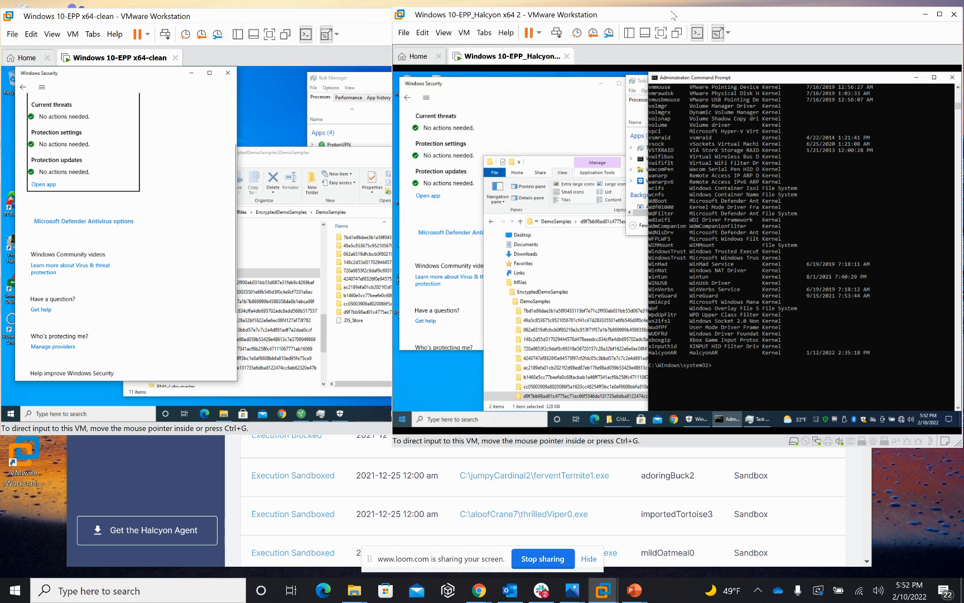
mouse_move(785, 388)
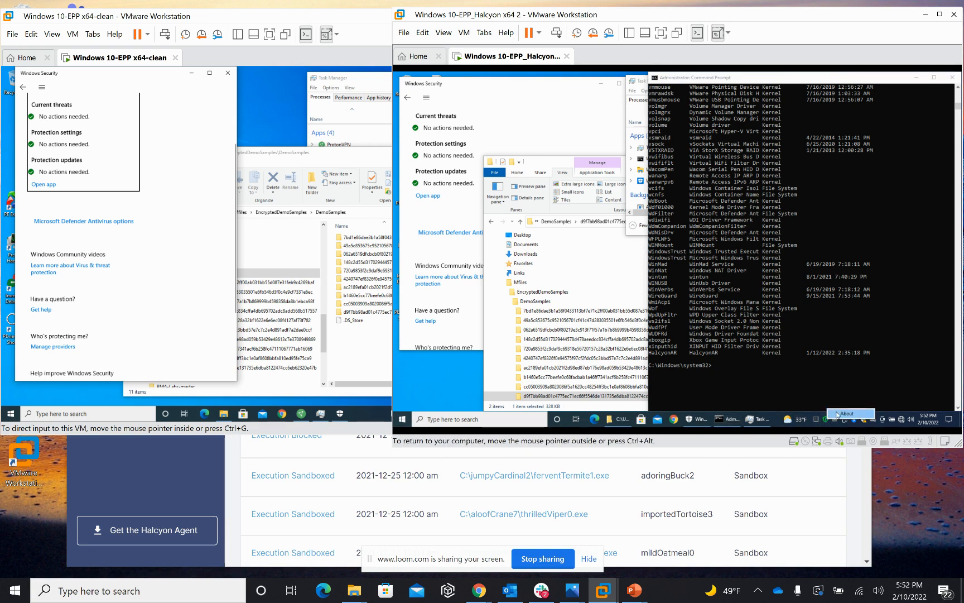
Step: Check the installed Halcyon Anti-Ransomware version and dismiss the version info
click(850, 413)
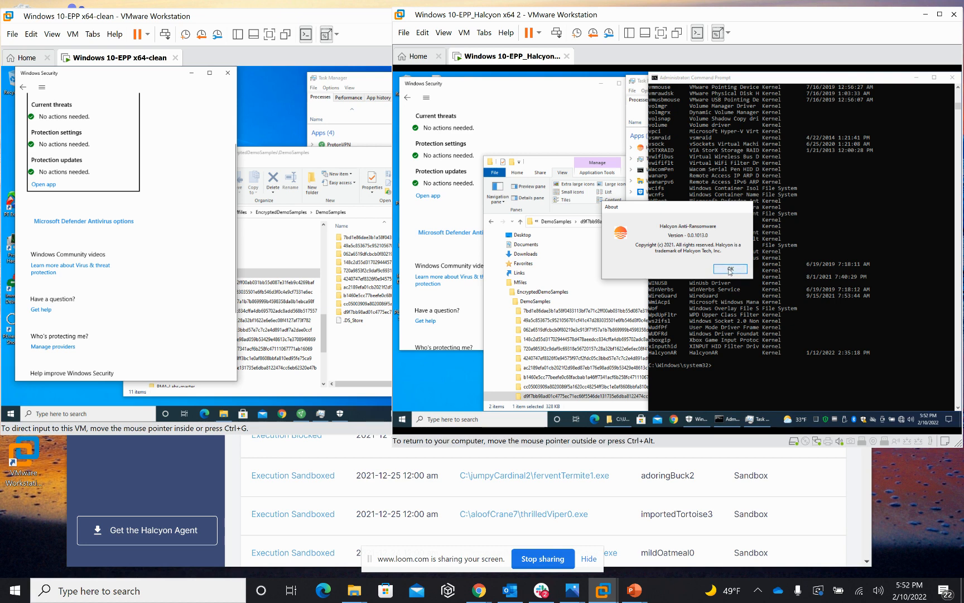
click(731, 269)
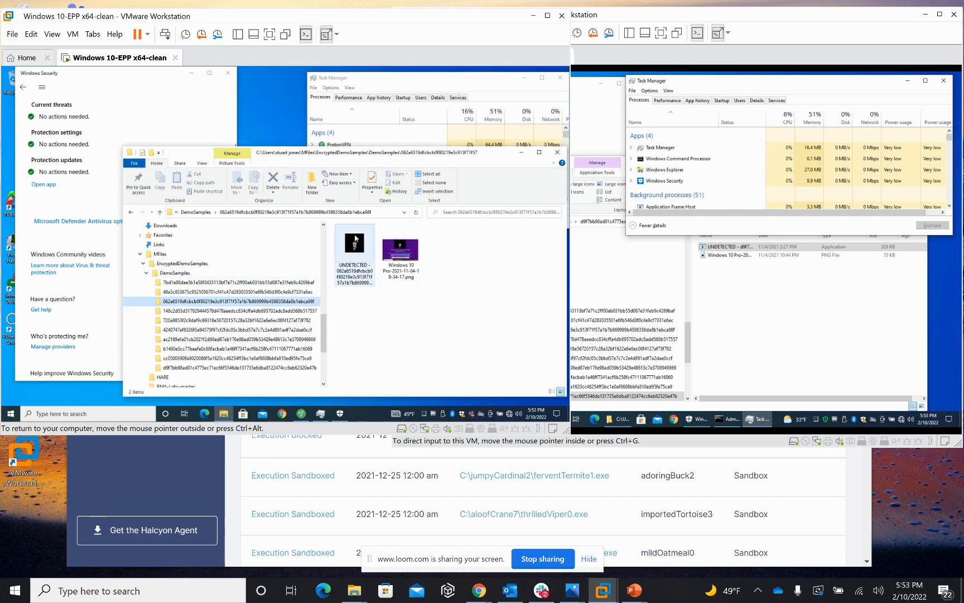
mouse_move(353, 240)
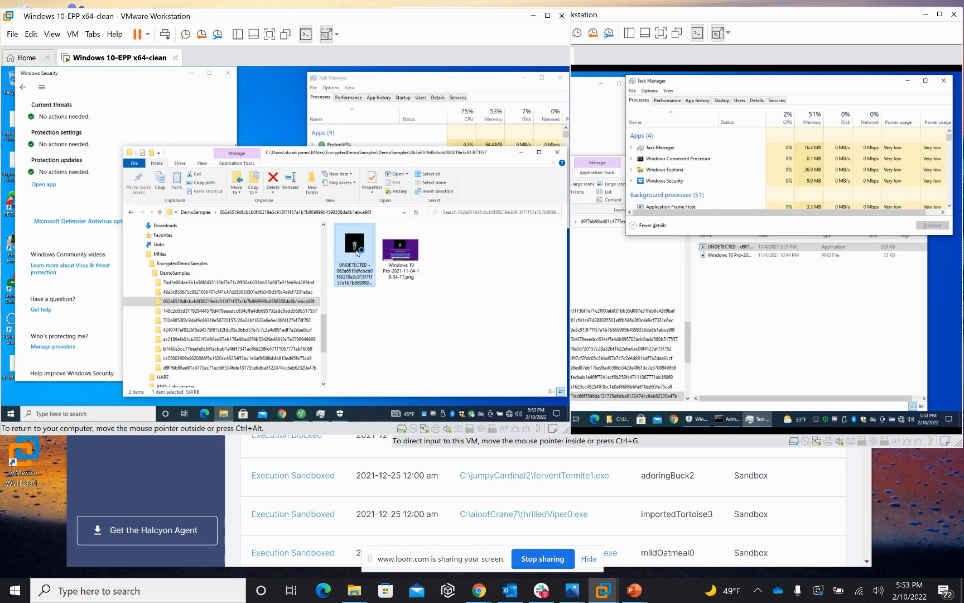
mouse_move(324, 287)
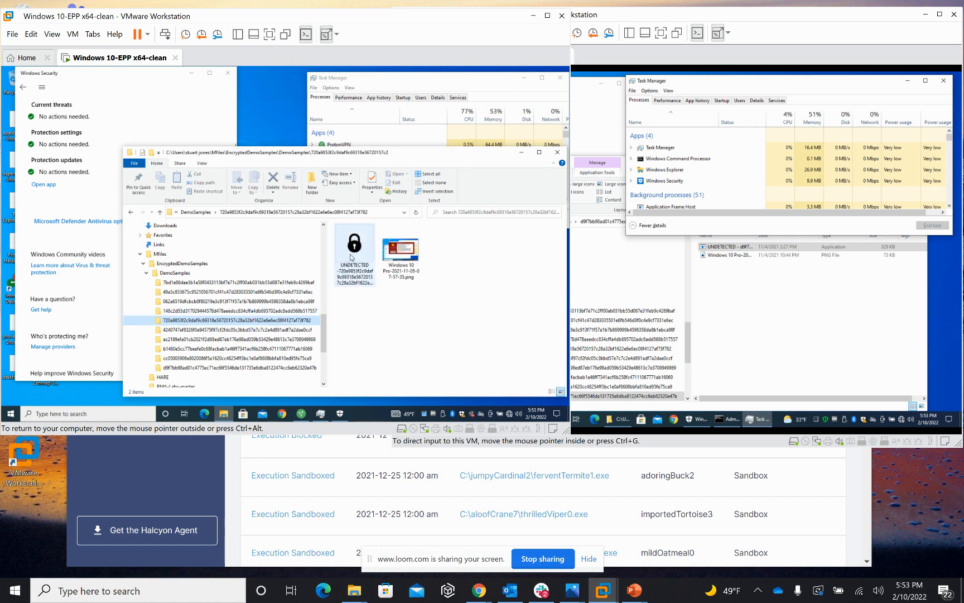
Step: Run the undetected ransomware executable from the d9f7b DemoSamples folder on the clean VM
click(354, 253)
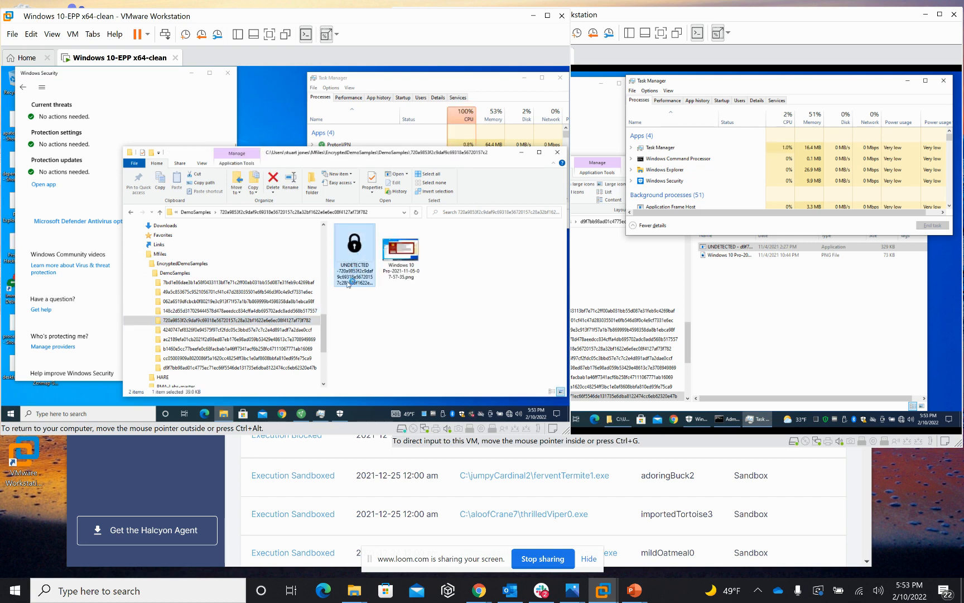
click(240, 367)
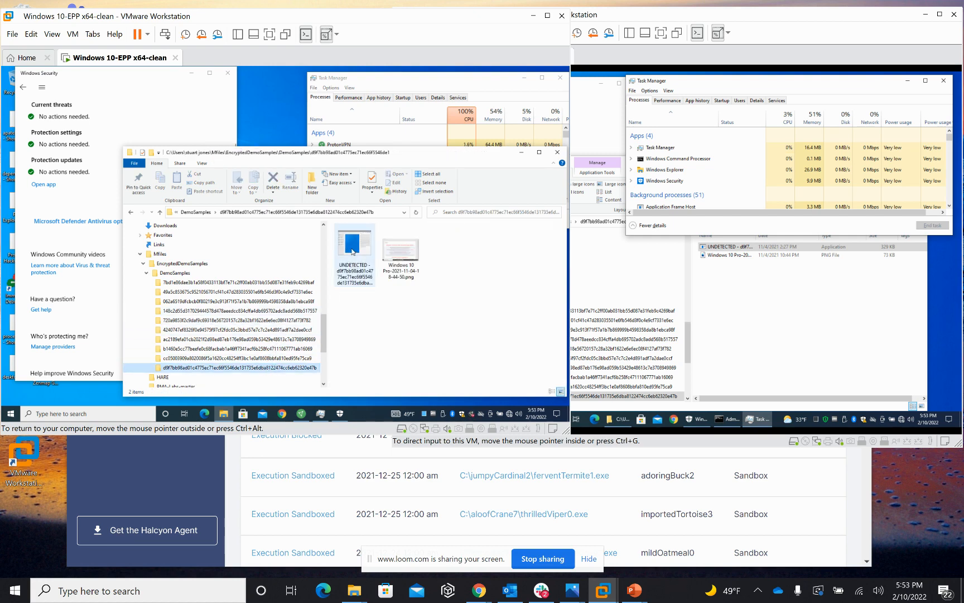
click(354, 248)
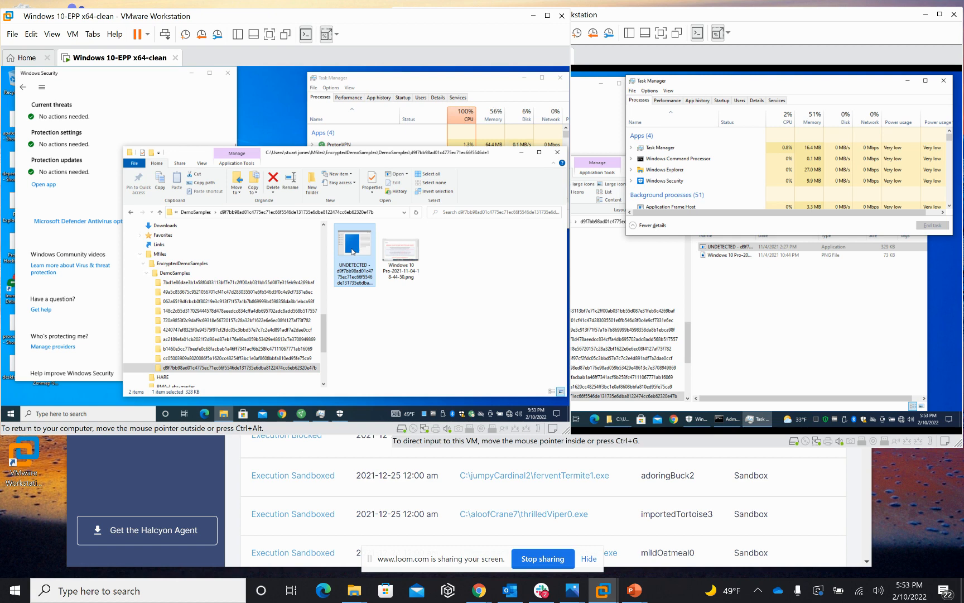
double_click(354, 245)
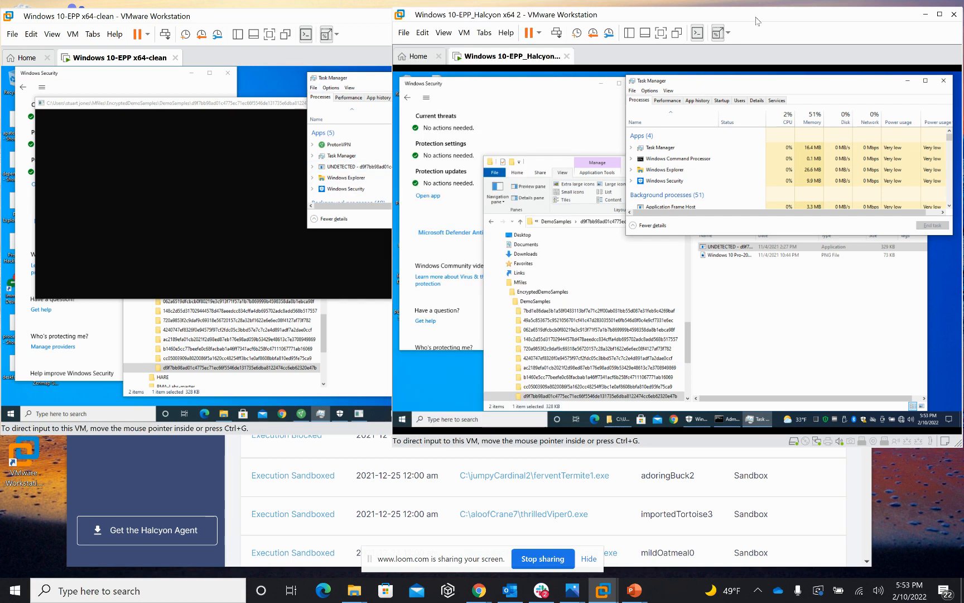
Step: Attempt the first samples on the protected VM and acknowledge the access-denied errors
click(535, 300)
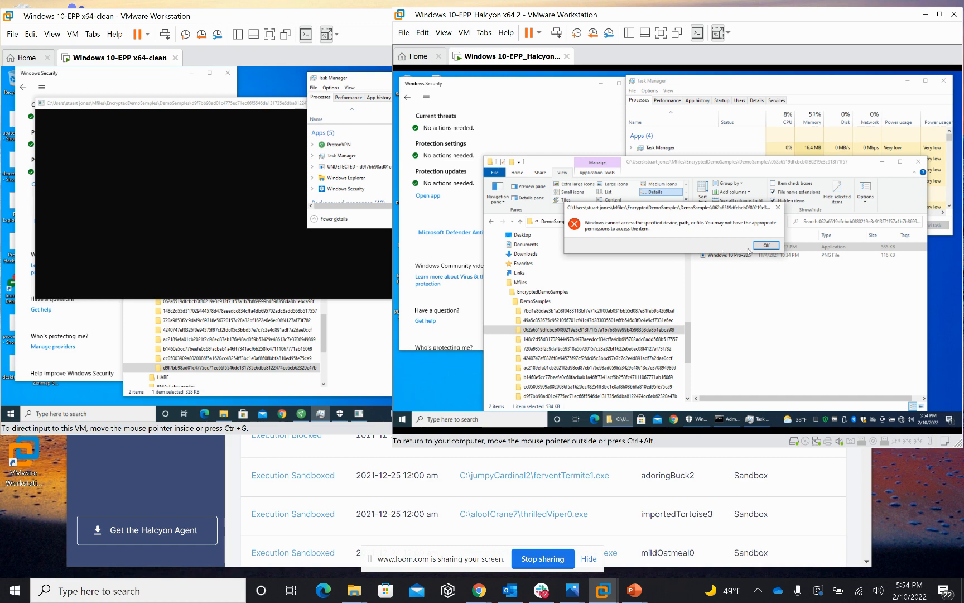
click(765, 245)
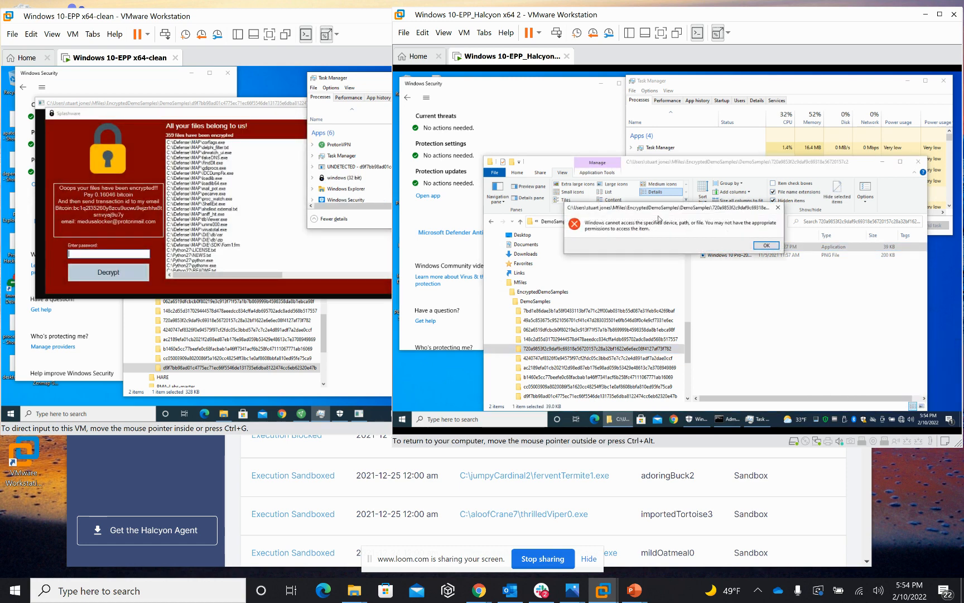
click(764, 245)
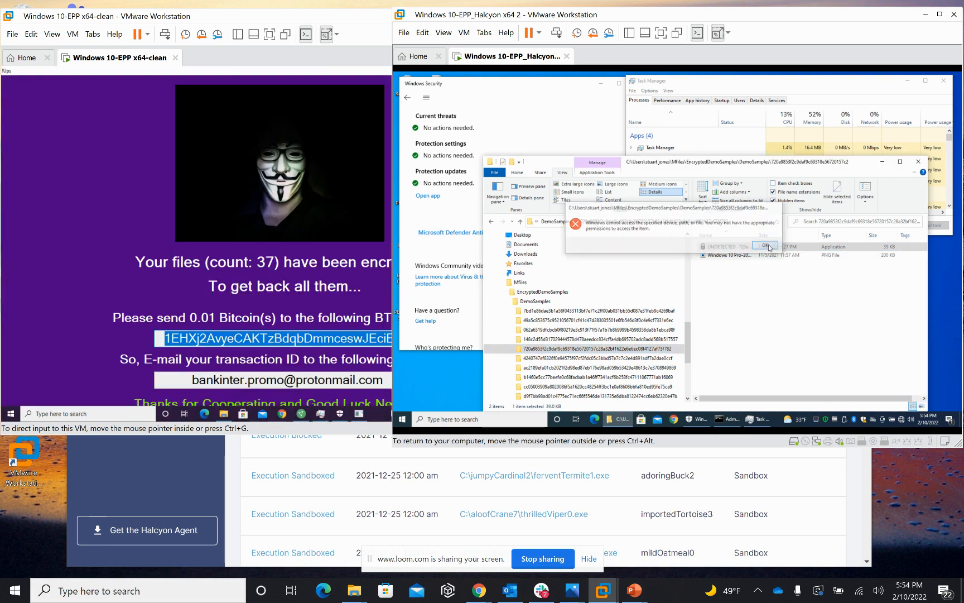
Step: Attempt the d9f7b sample, acknowledge its access-denied error, and show the blocked-execution notifications
click(764, 245)
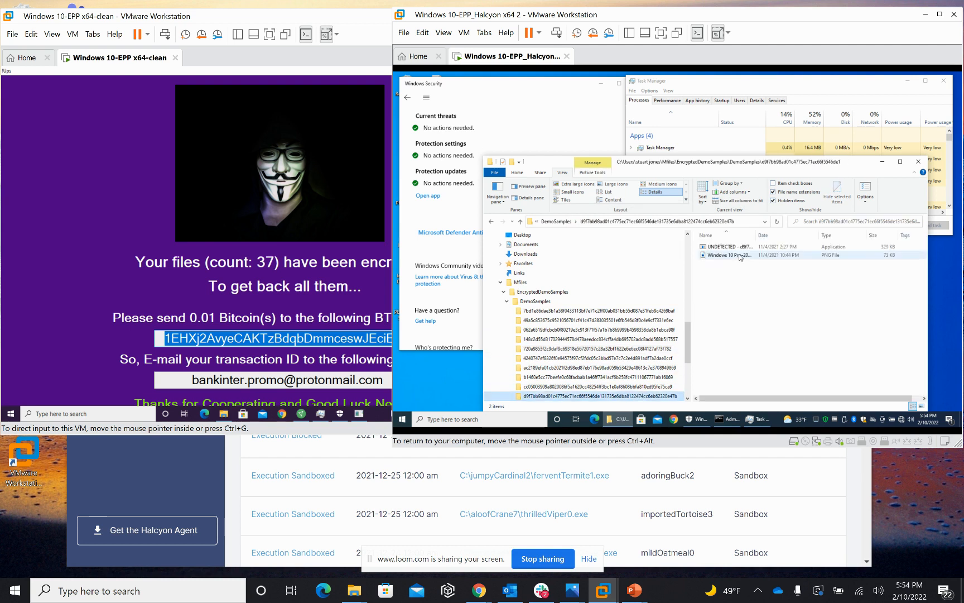
double_click(731, 245)
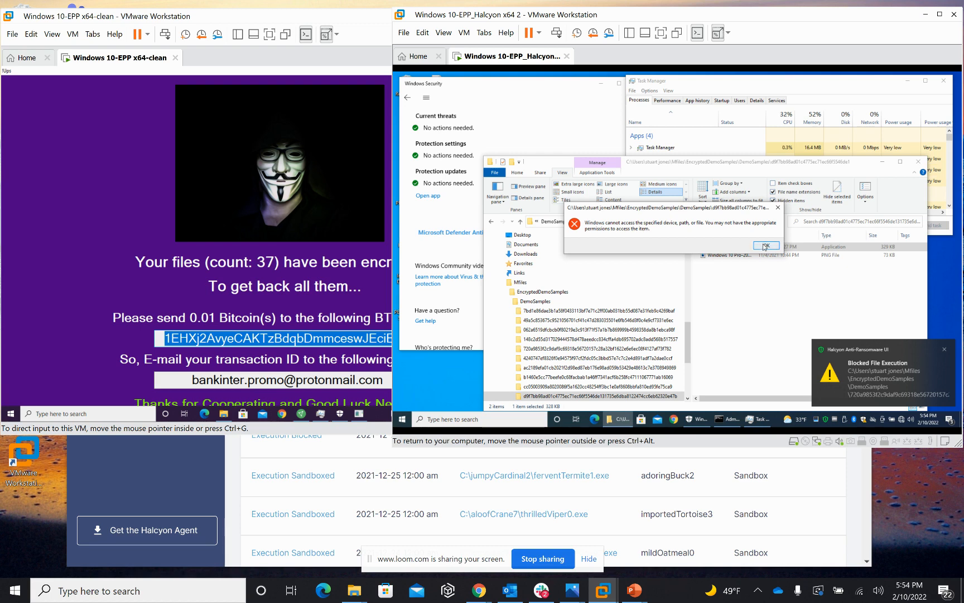
click(766, 244)
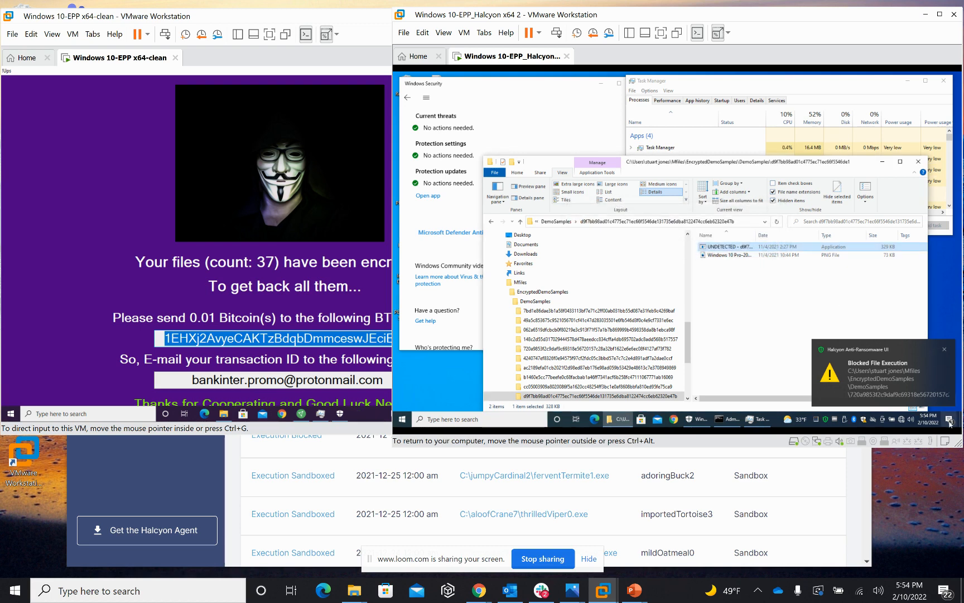
click(950, 420)
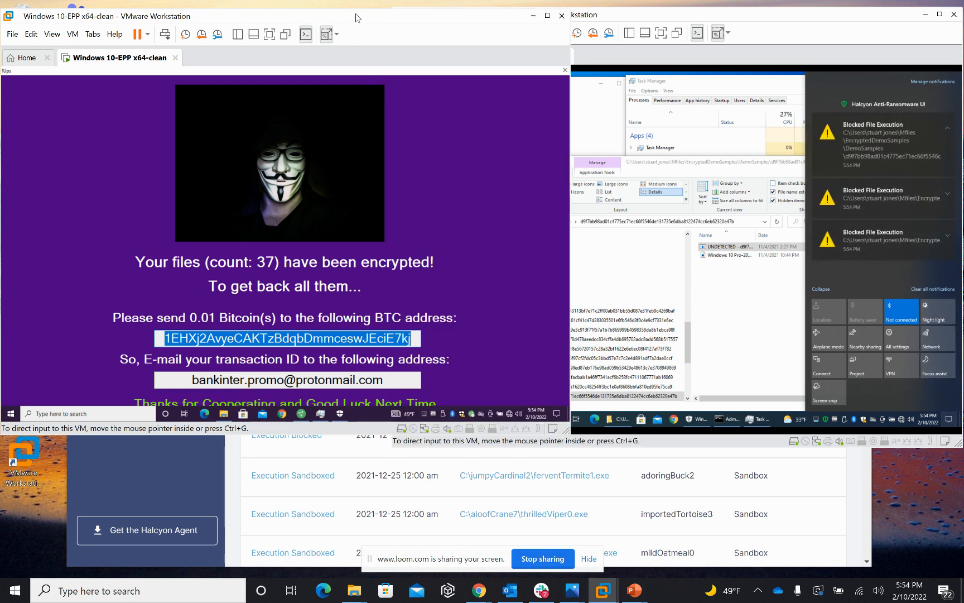
mouse_move(443, 129)
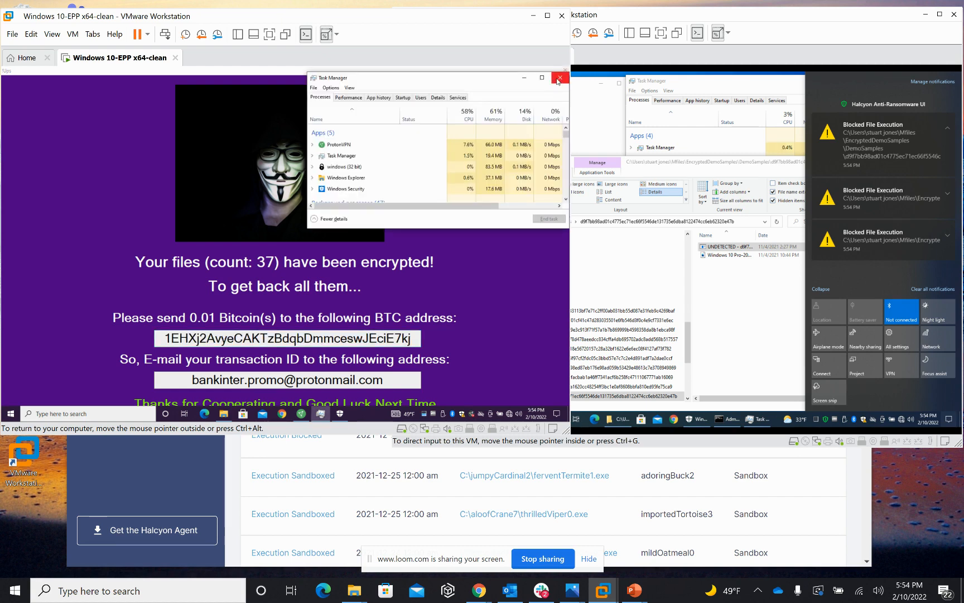
Step: Close Task Manager on the clean VM and view the encrypted sample files with the ransom README
click(558, 79)
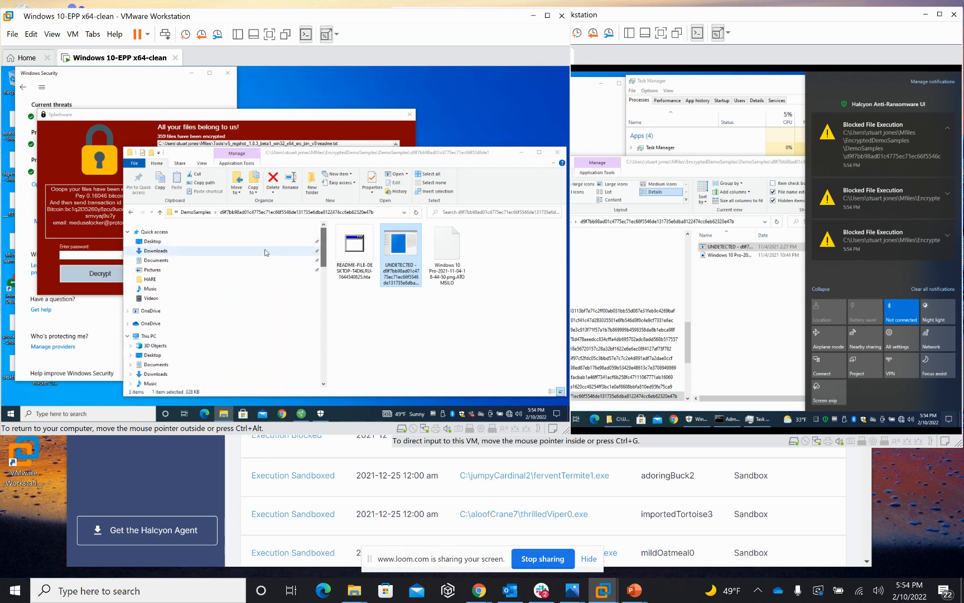
click(156, 260)
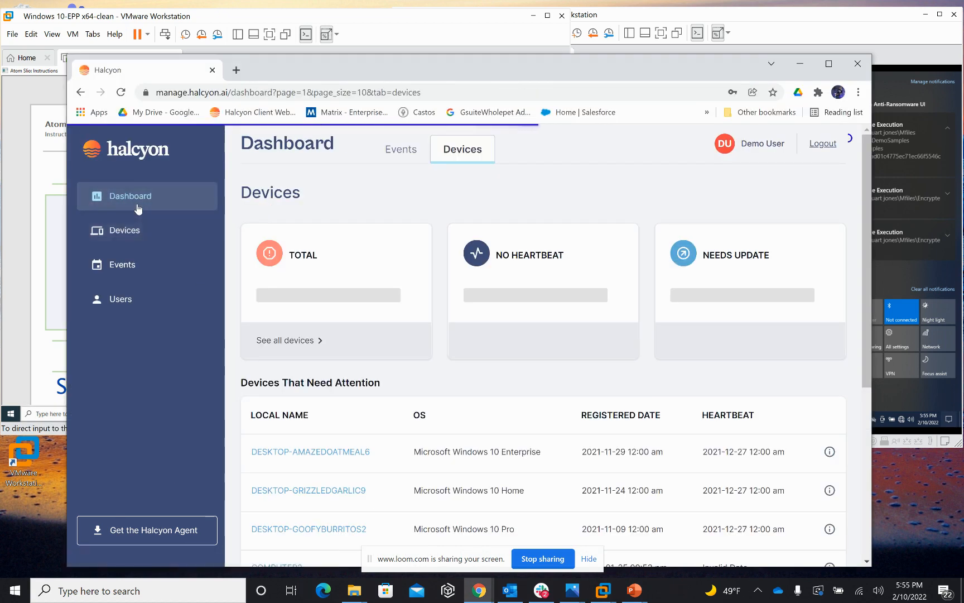
mouse_move(687, 195)
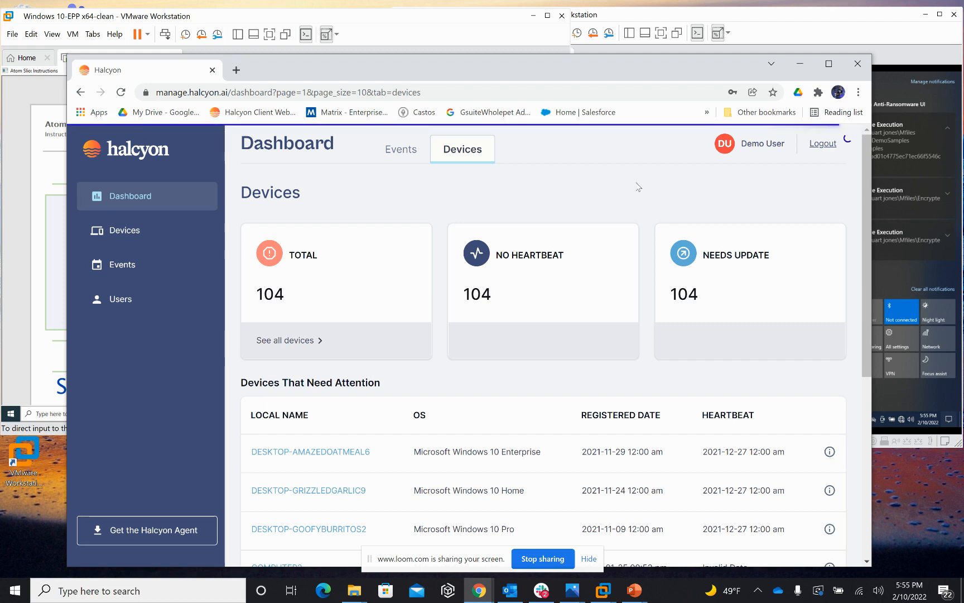
Step: Review event statistics and critical events, then go to DESKTOP-PEACEFULBUZZARD8's device details
scroll(down, 3)
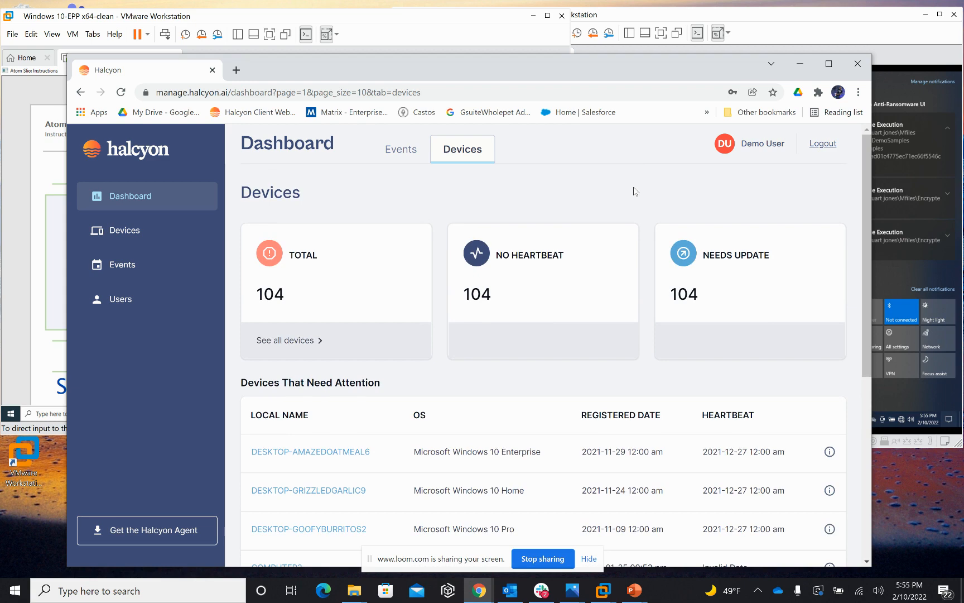
click(401, 149)
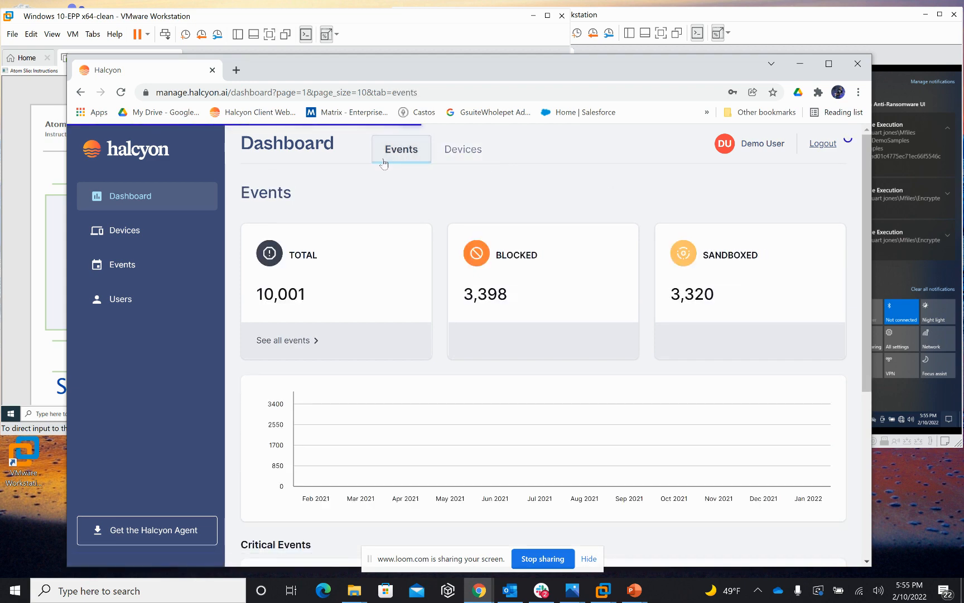
scroll(down, 3)
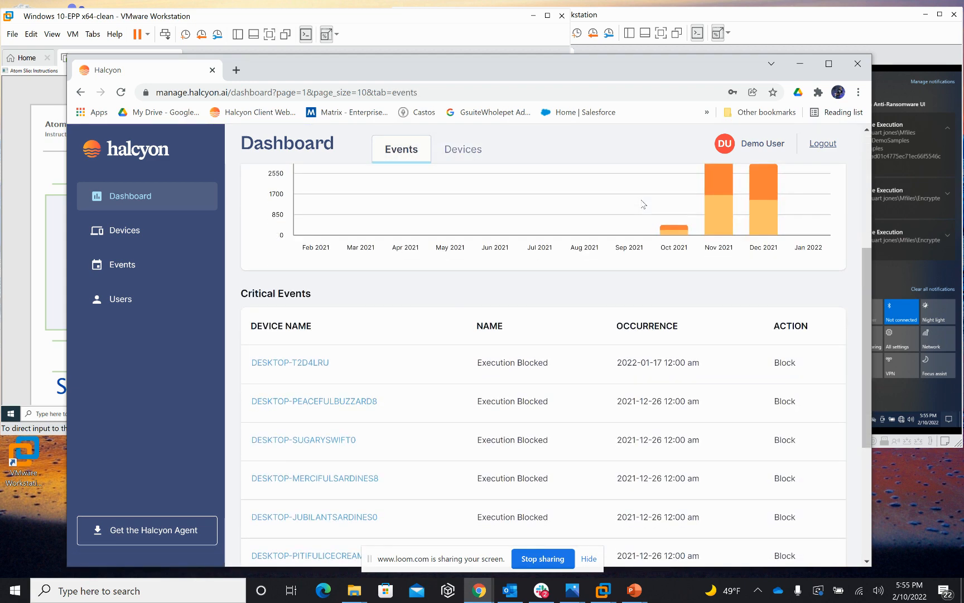
scroll(down, 3)
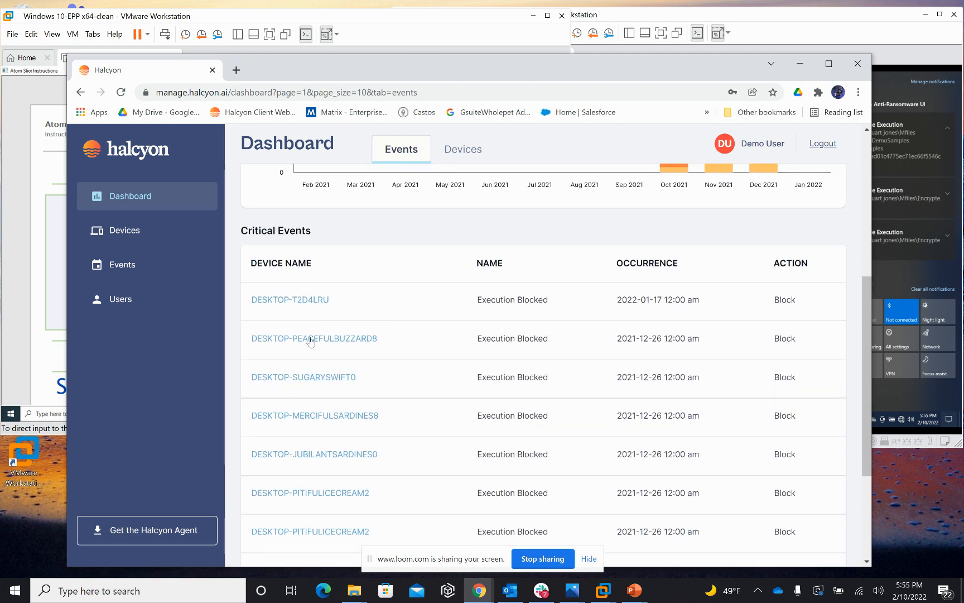
click(314, 339)
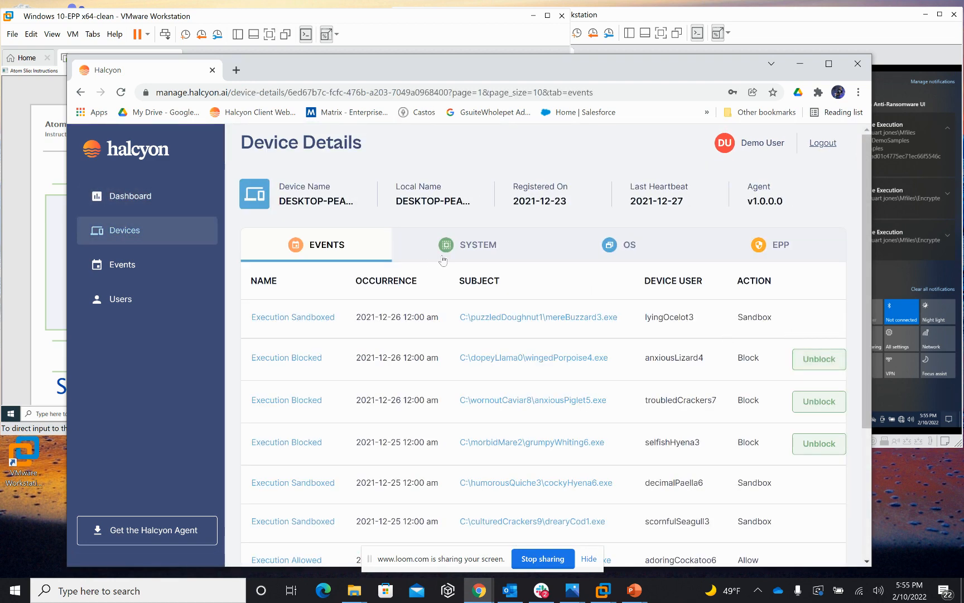
Step: View the device's system and OS information, then show the Get the Halcyon Agent panel with its installation token
click(467, 244)
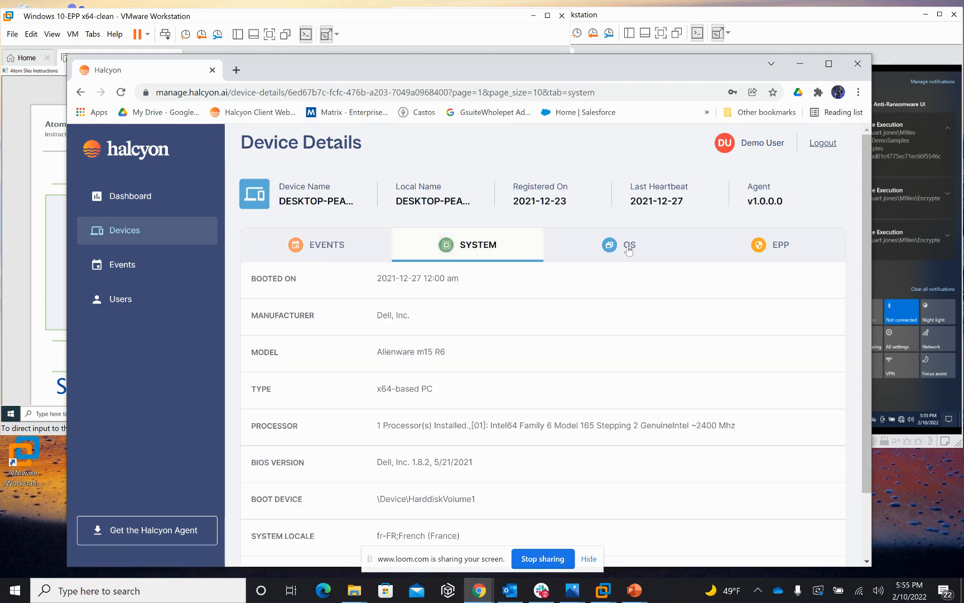
click(630, 244)
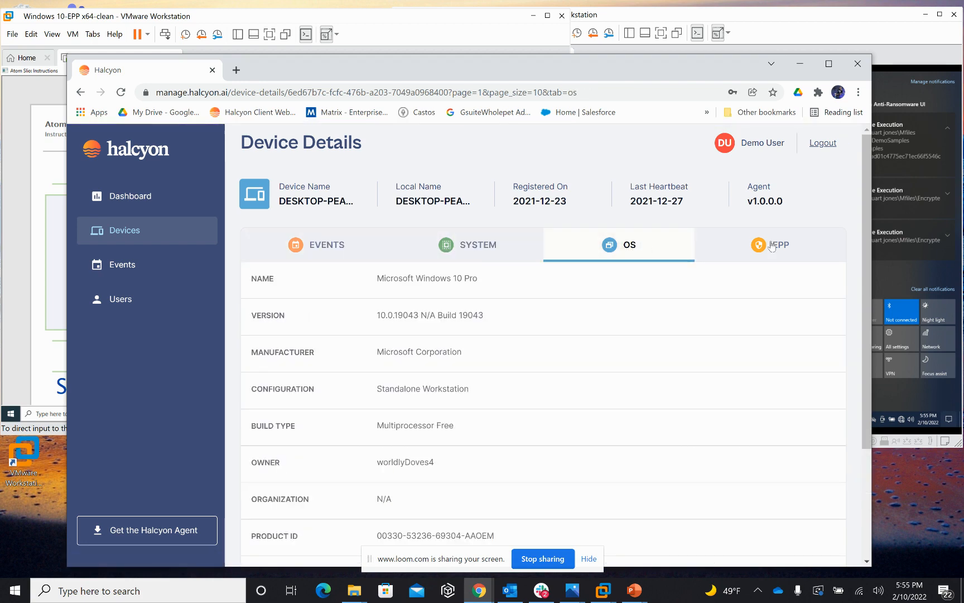
click(148, 529)
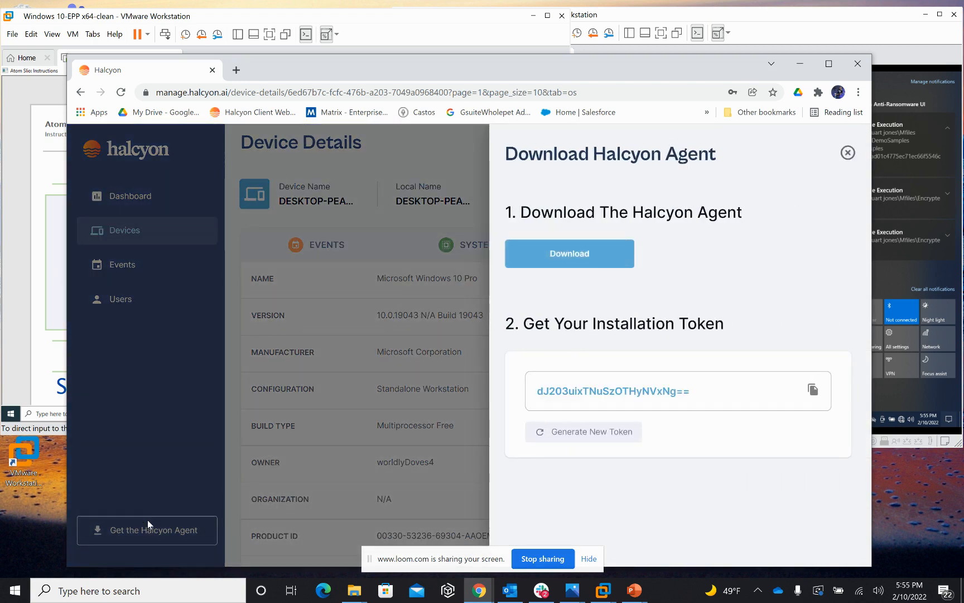
mouse_move(848, 153)
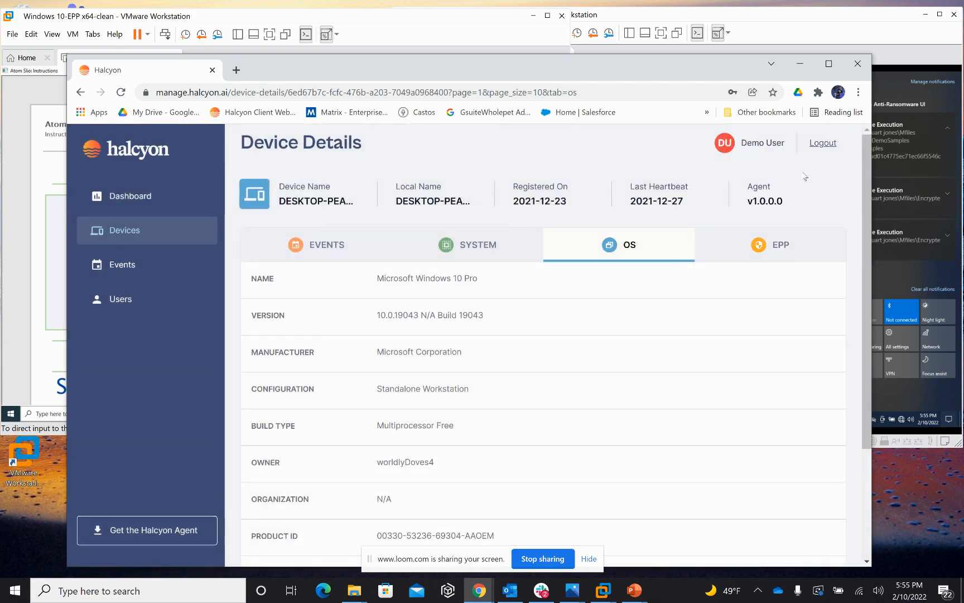
mouse_move(821, 183)
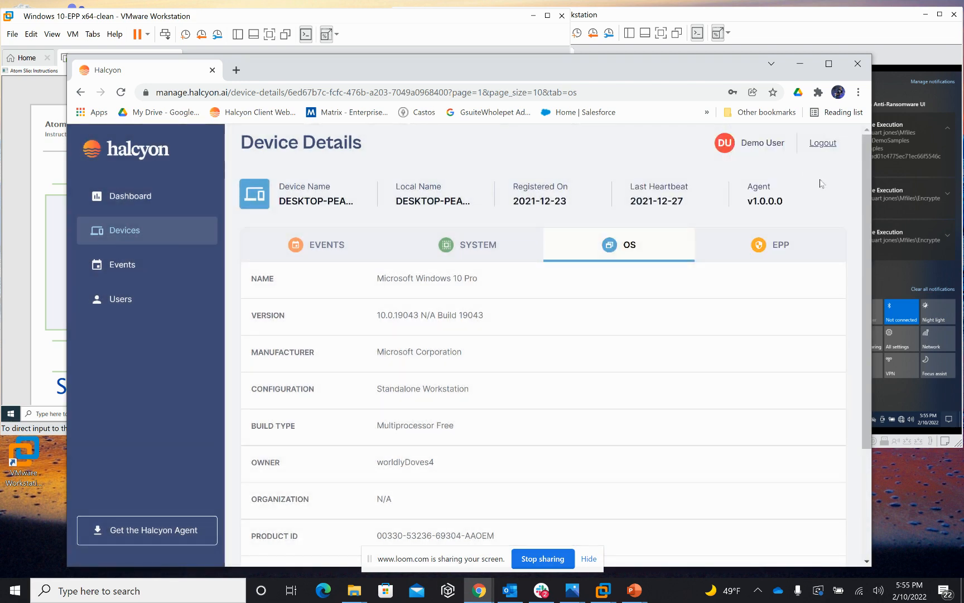
mouse_move(542, 558)
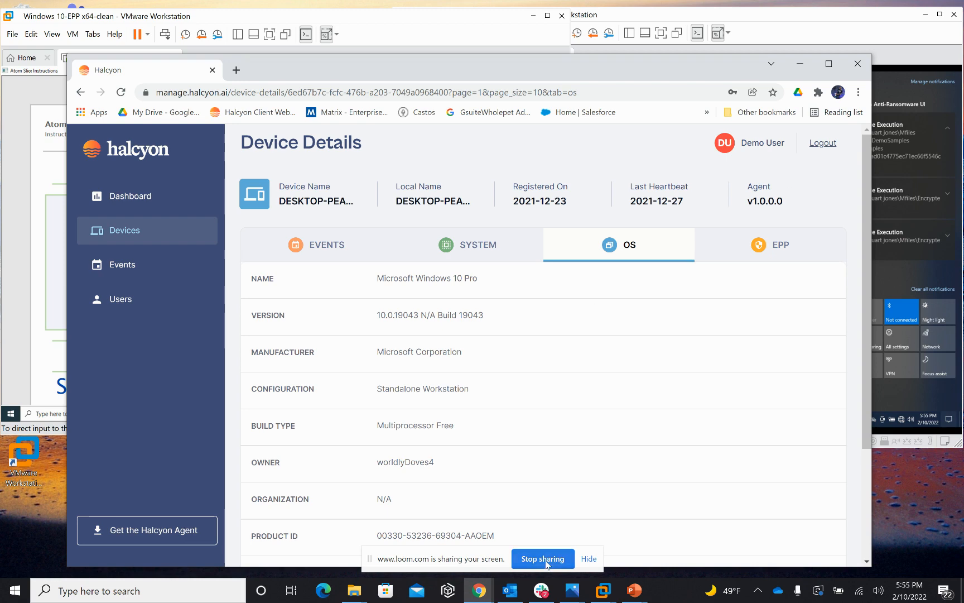